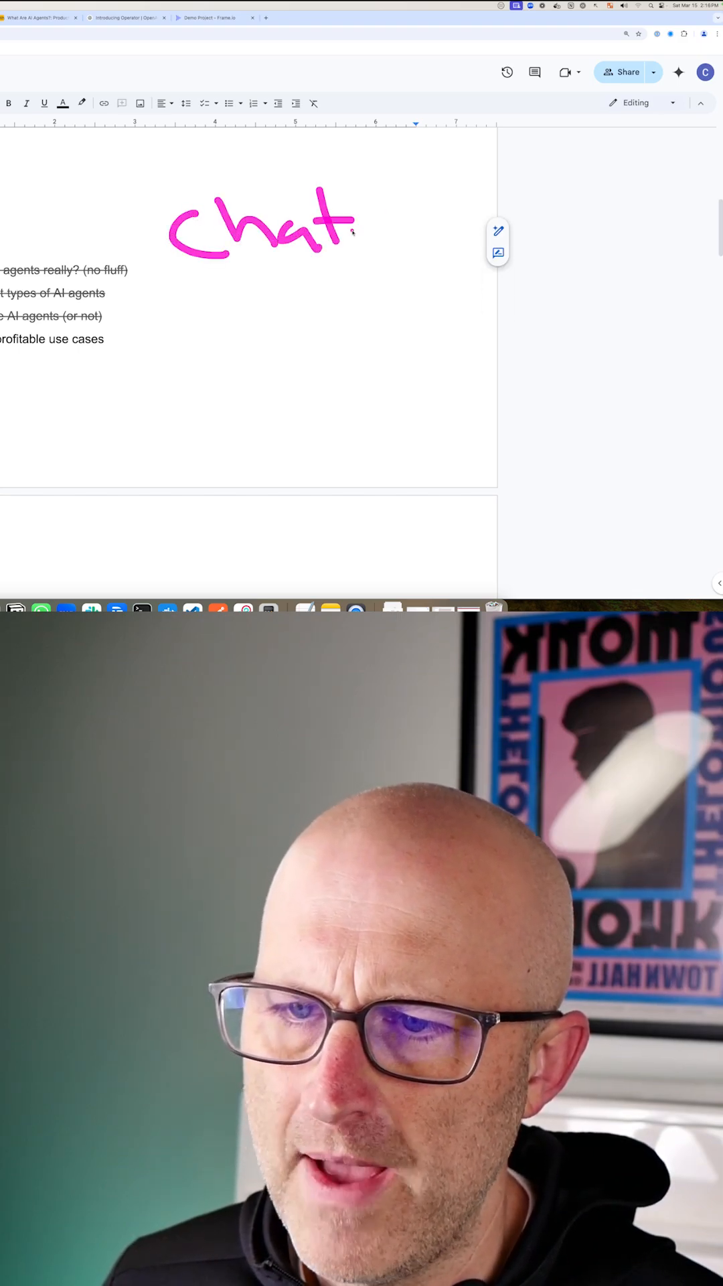
Select text in the AI agent outline in Google Docs before moving to the n8n canvas.
left_click_drag(54, 201, 156, 200)
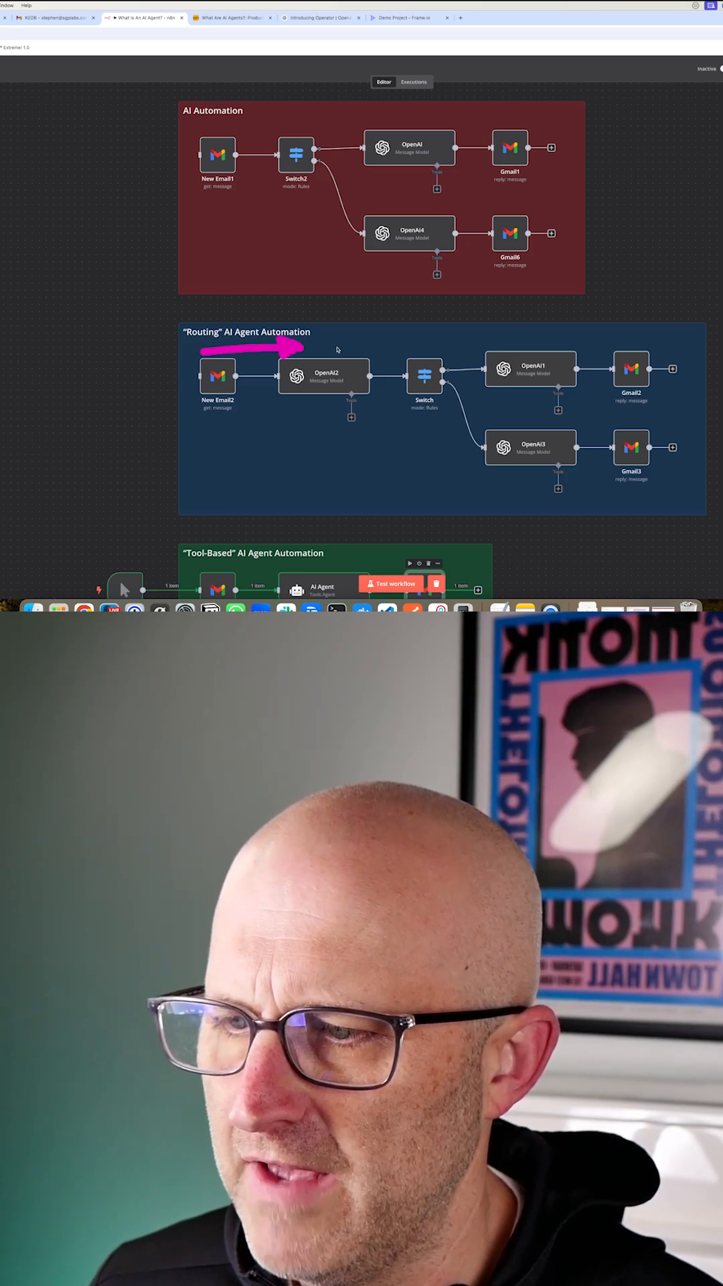
Scroll down the n8n canvas past the automation and routing agent workflows.
scroll("down", 3)
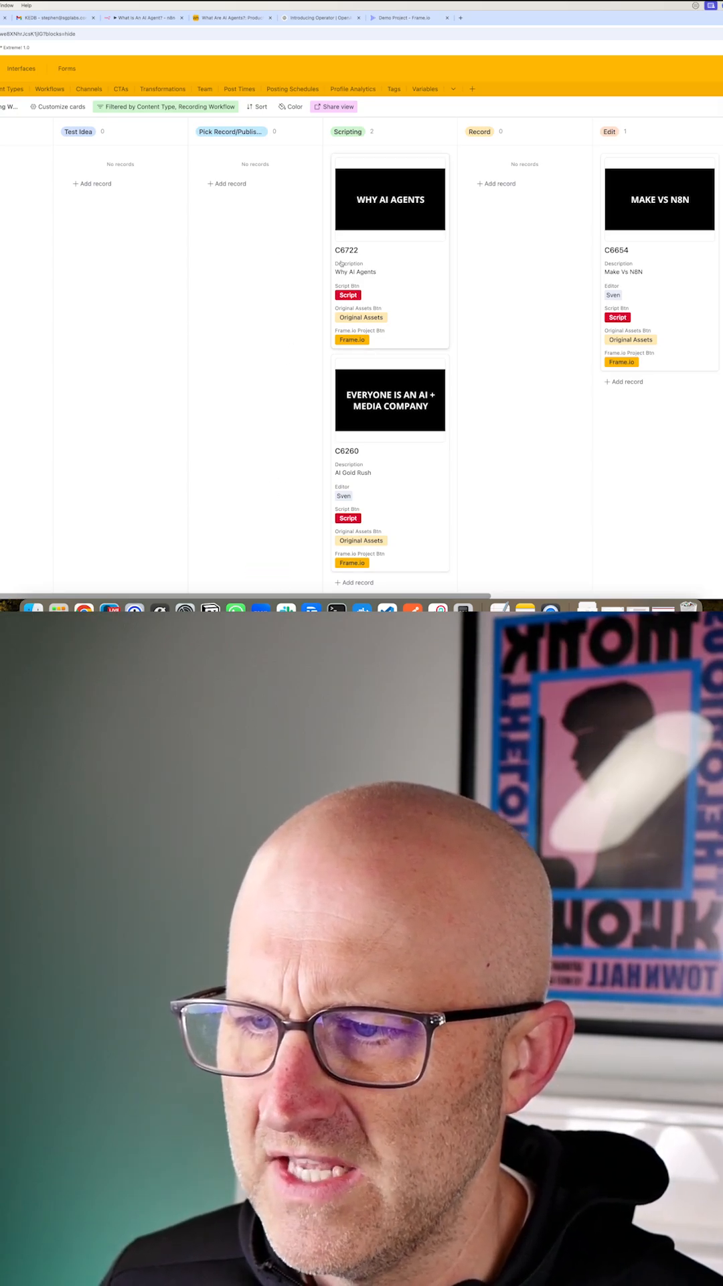
Show the tool-based agent workflow, its Airtable Products table, and the Gmail KEDB pricing reply.
left_click(390, 251)
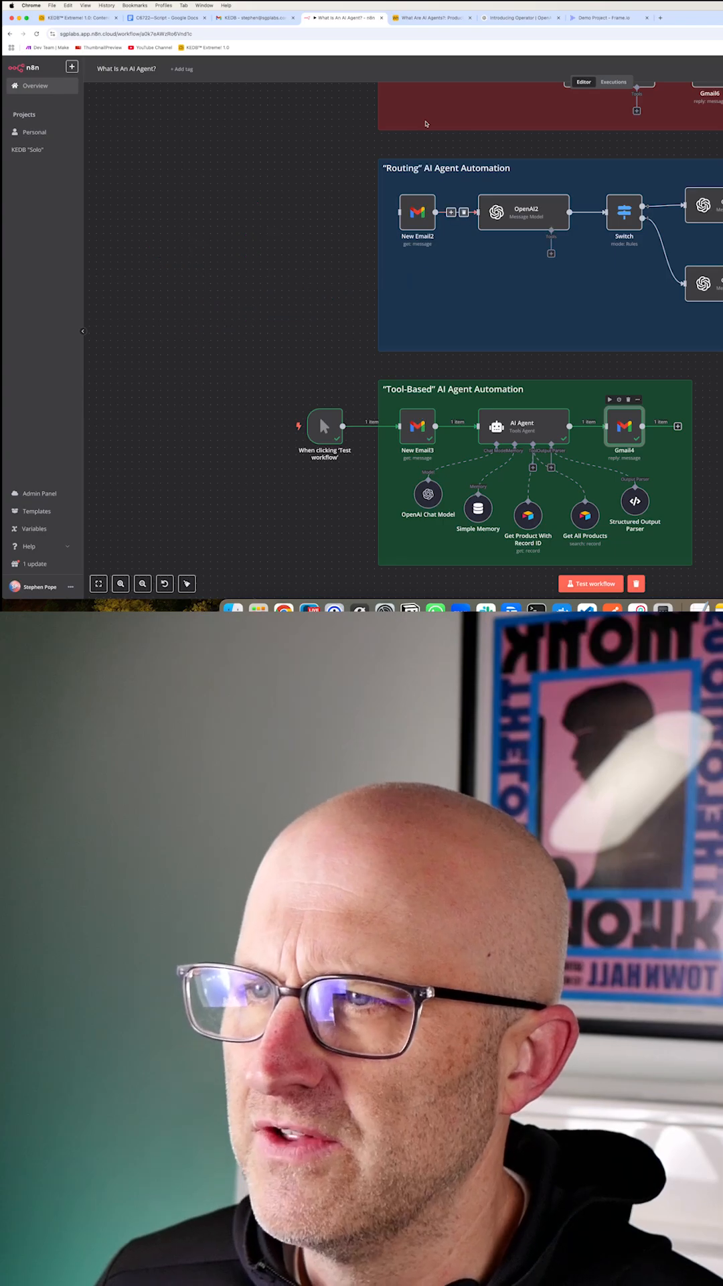
left_click(433, 18)
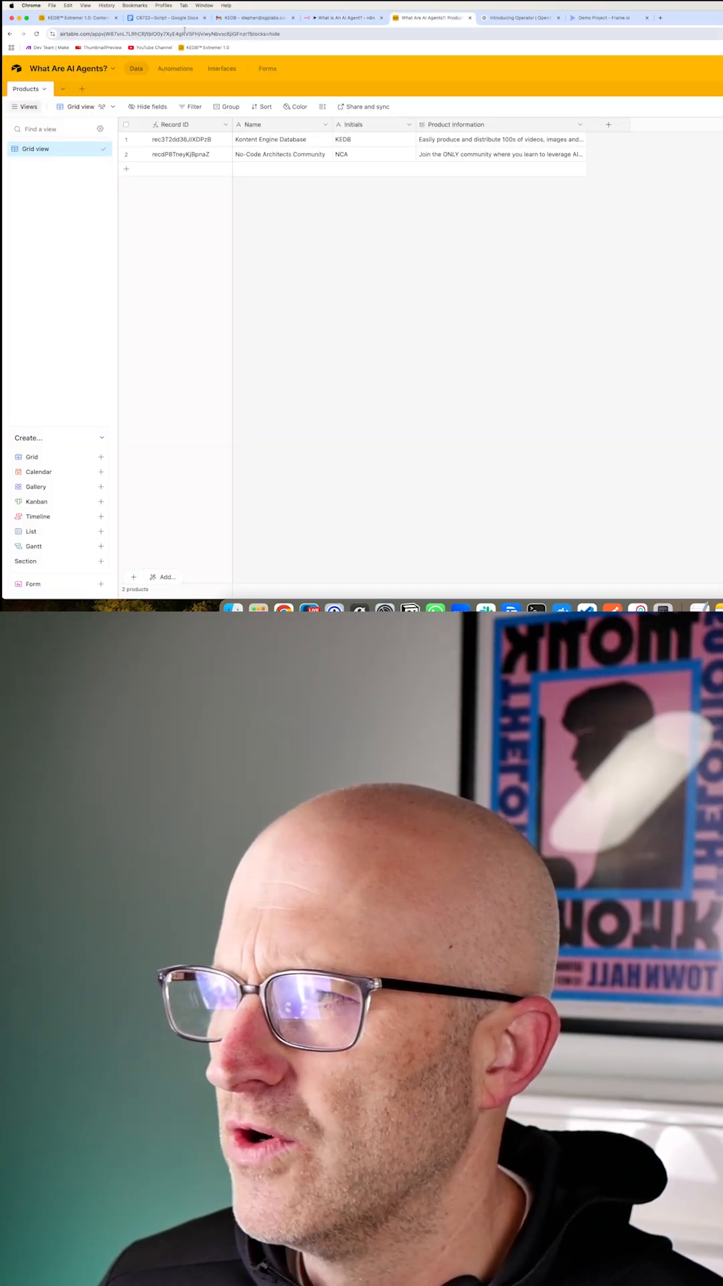
left_click(250, 17)
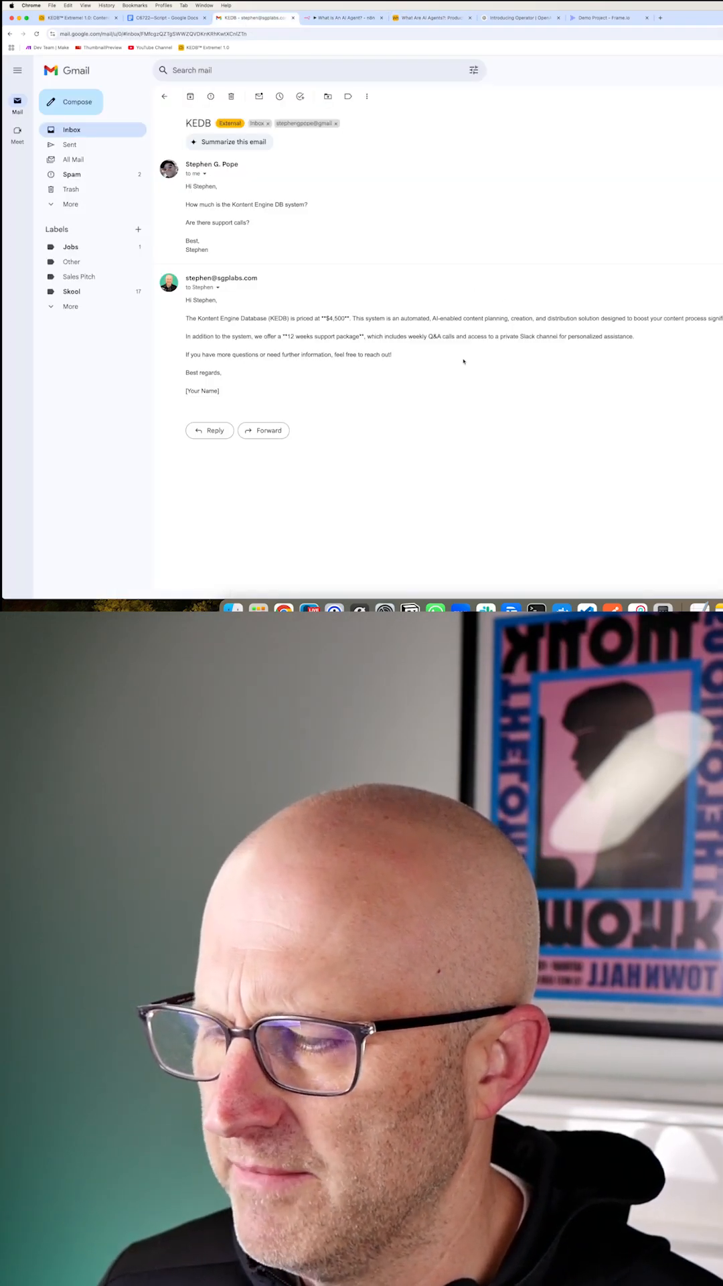
Show the No-Code Architects Skool classroom and its EVERY Automation Template course.
left_click(496, 18)
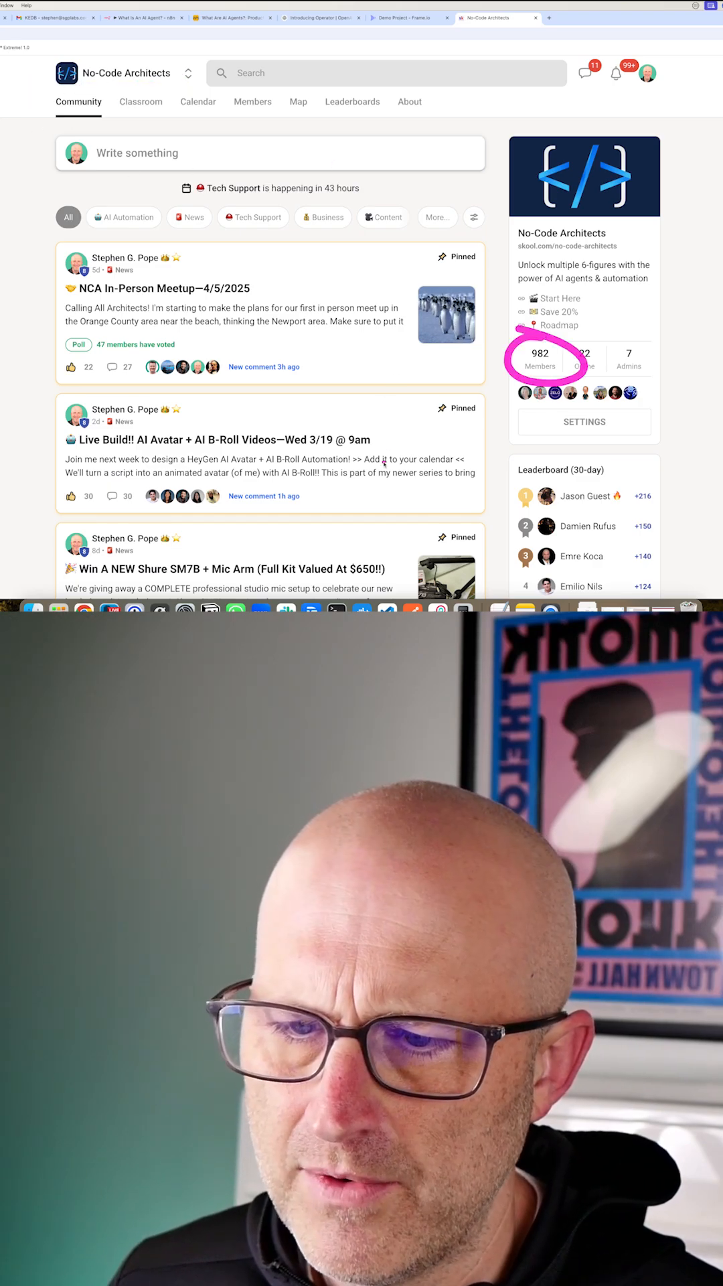
left_click(140, 102)
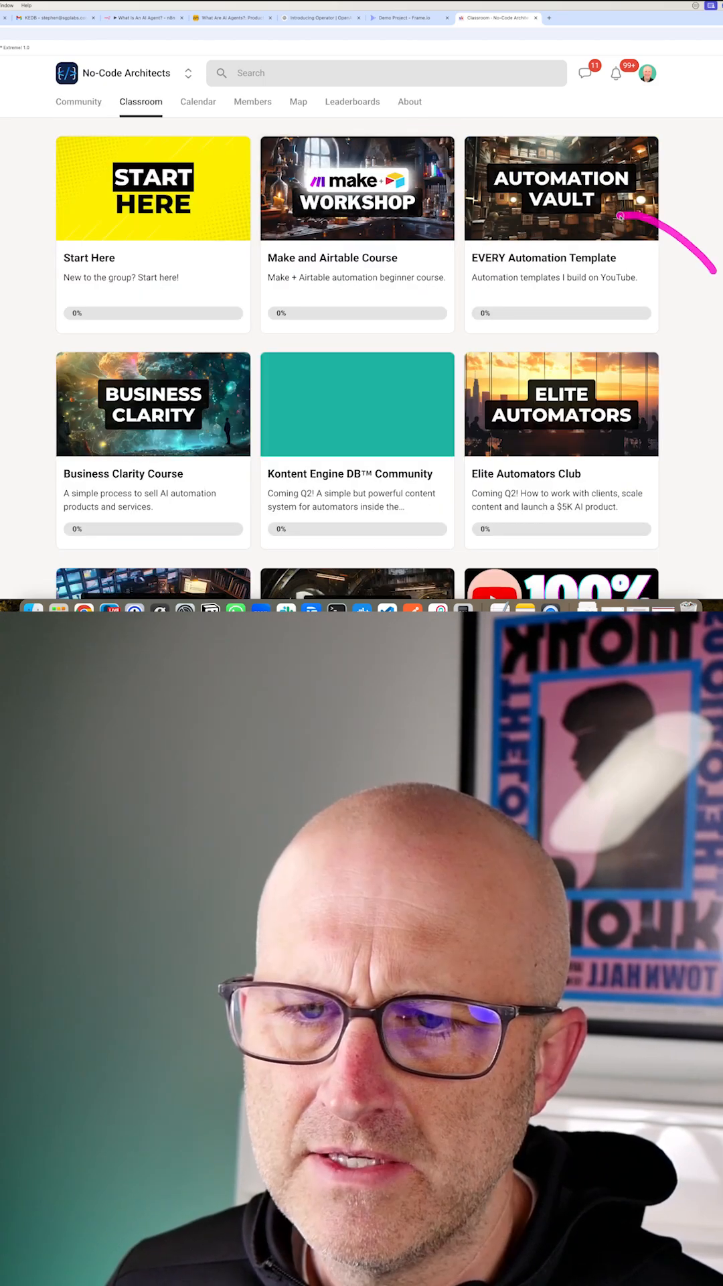
left_click(559, 188)
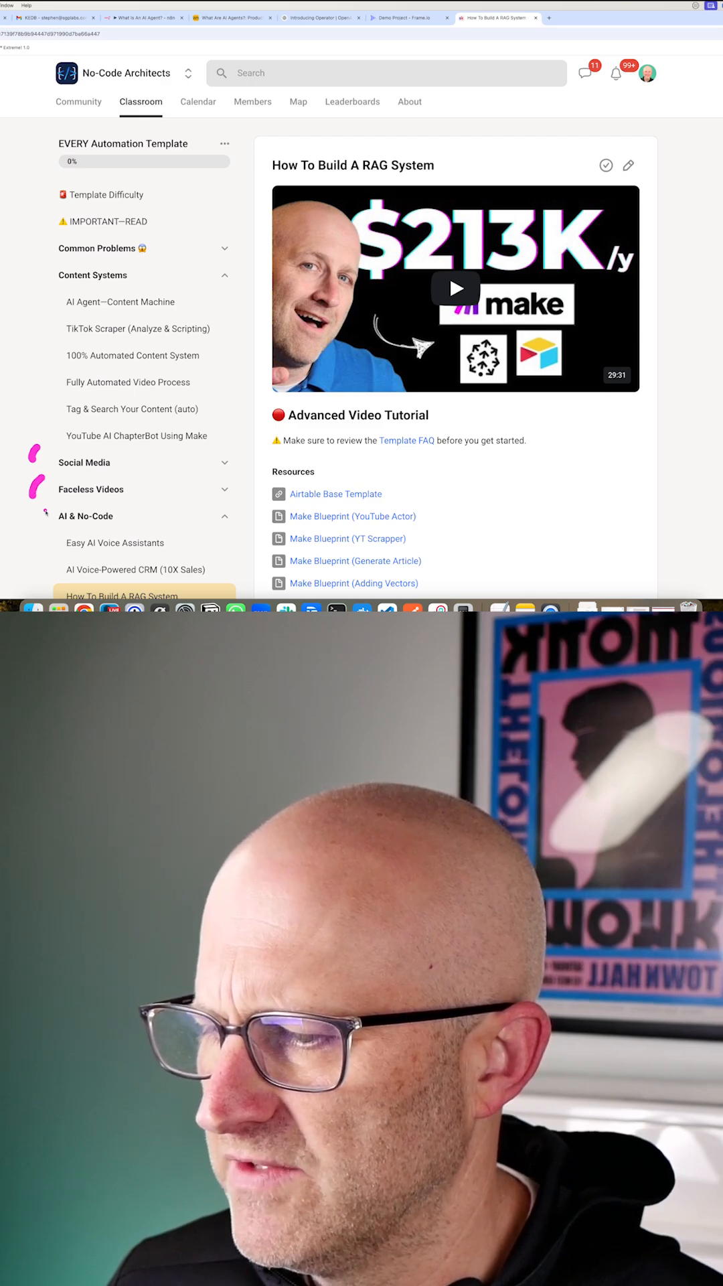
Return from the course list to the community feed and browse its posts.
left_click(140, 102)
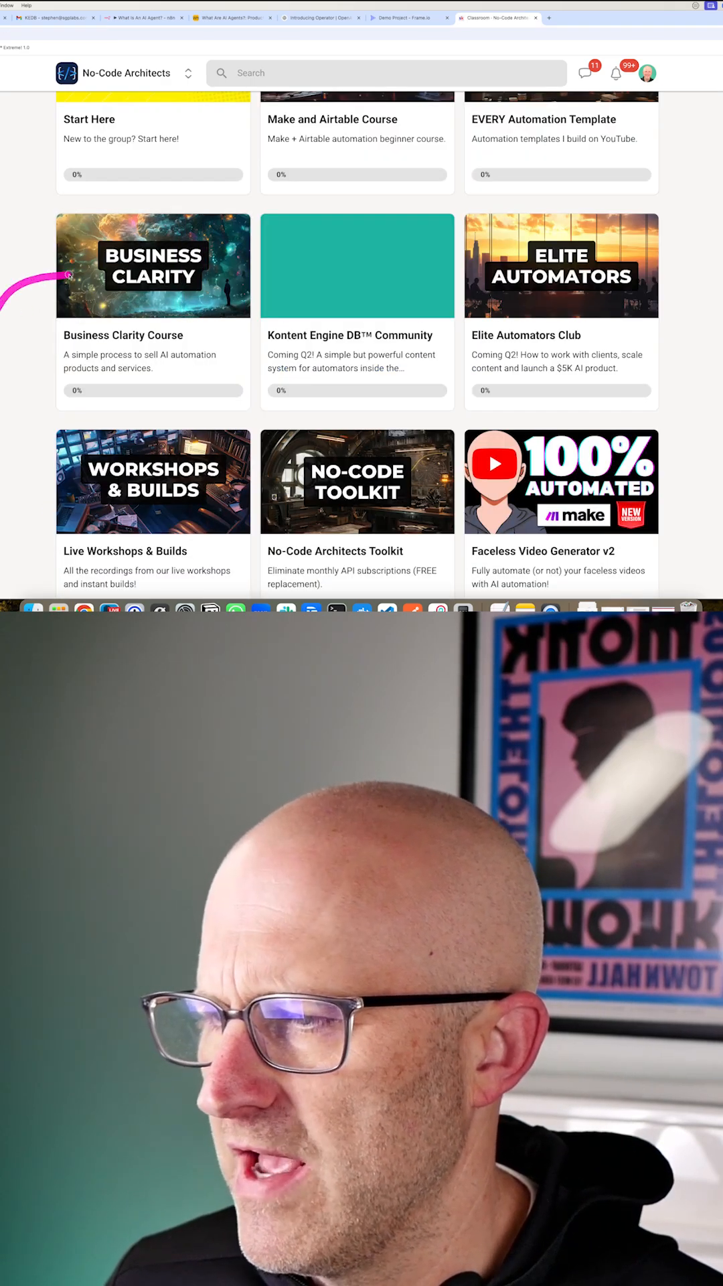
left_click(78, 102)
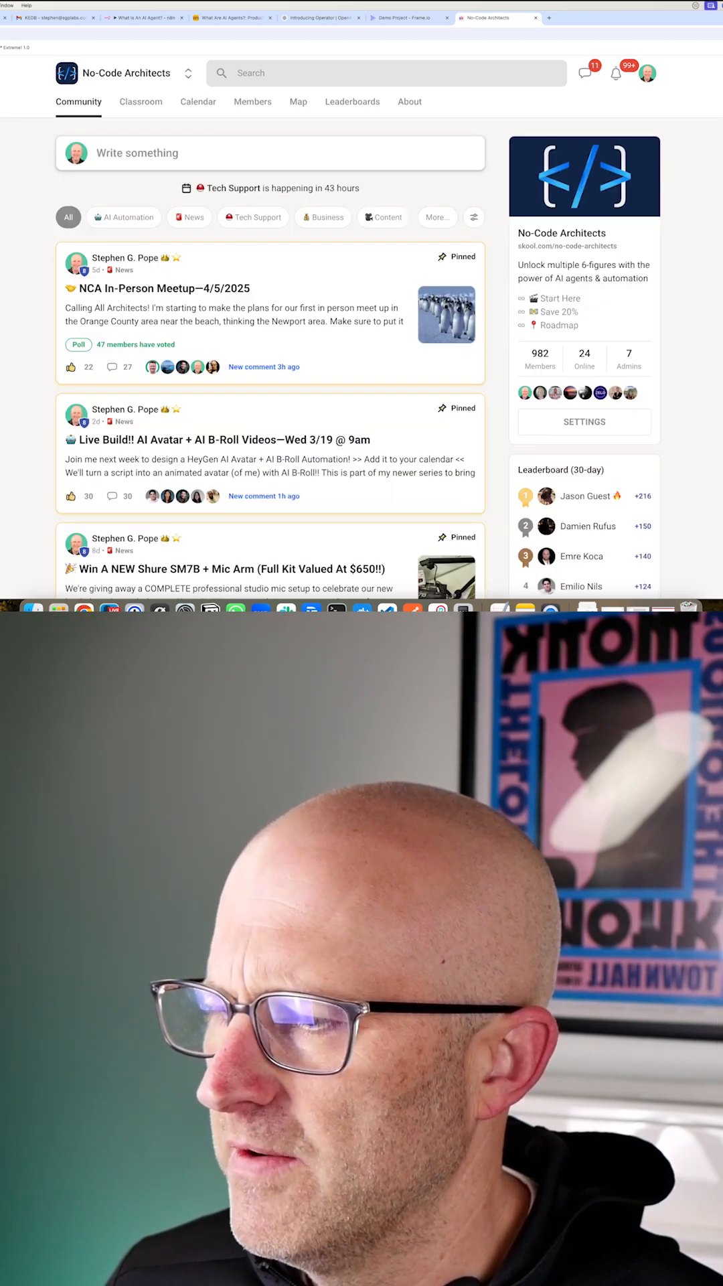
scroll("down", 3)
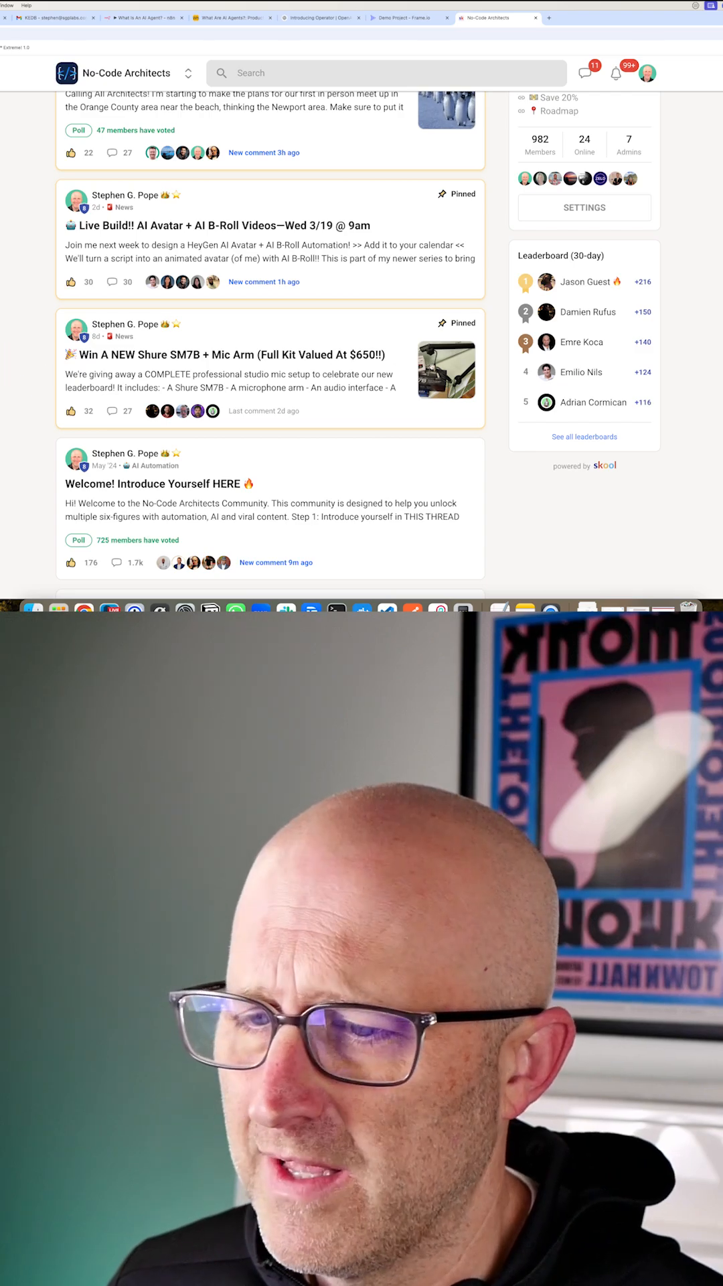